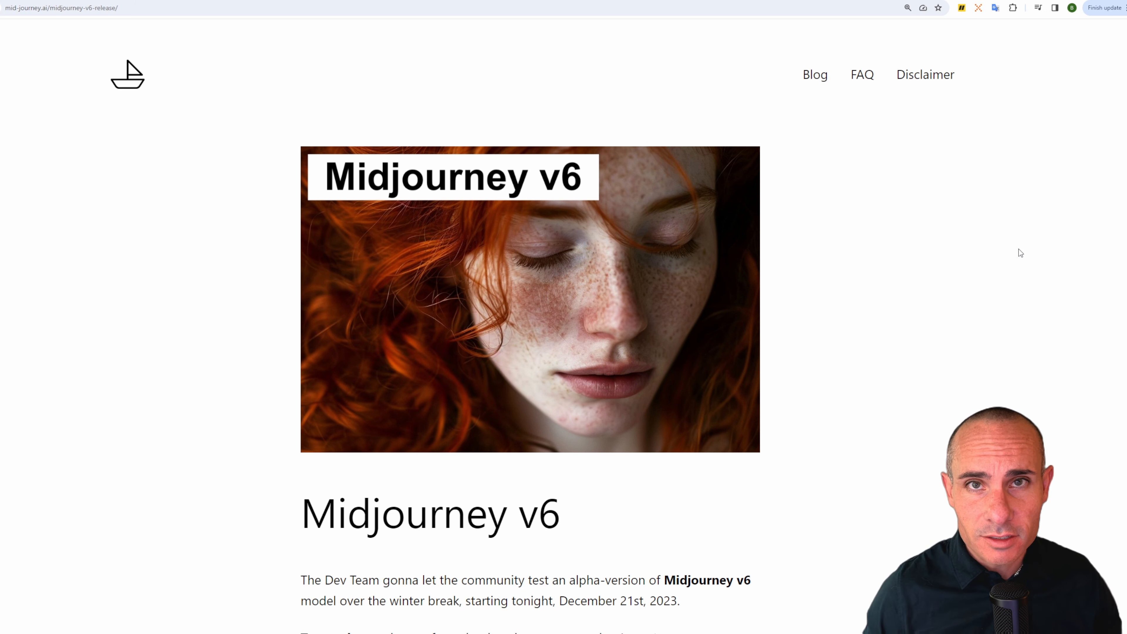
{"action": "mouse_move", "coordinate": [1005, 241]}
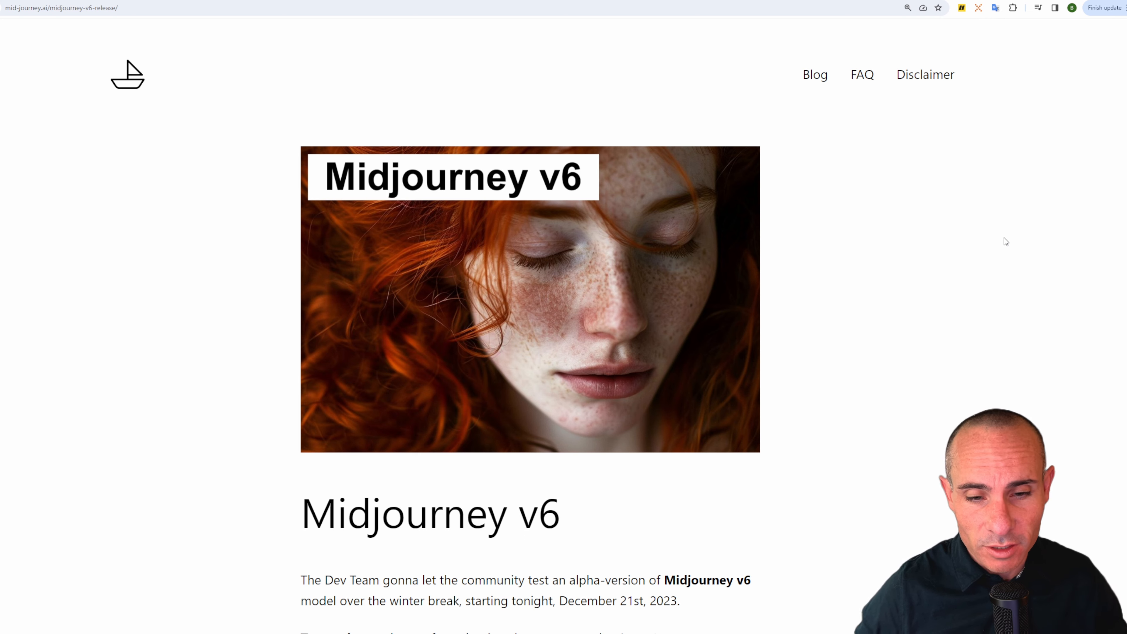
Scroll the Midjourney v6 post past the version-selection image to the 'What's new' list
{"action": "scroll", "scroll_direction": "down", "scroll_amount": 3}
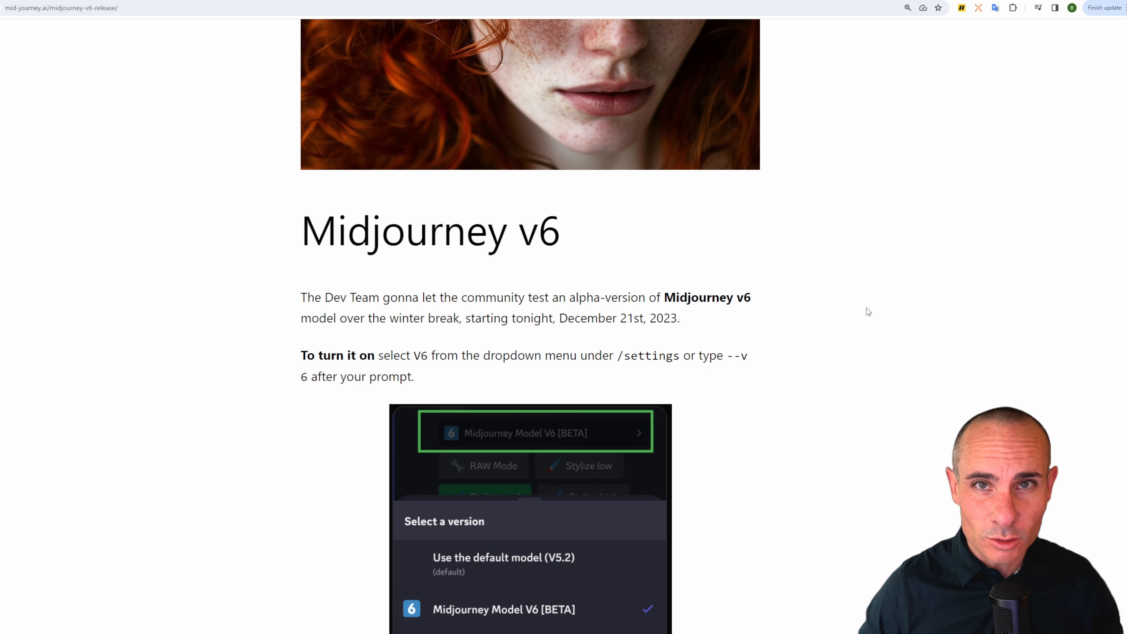
{"action": "scroll", "scroll_direction": "down", "scroll_amount": 3}
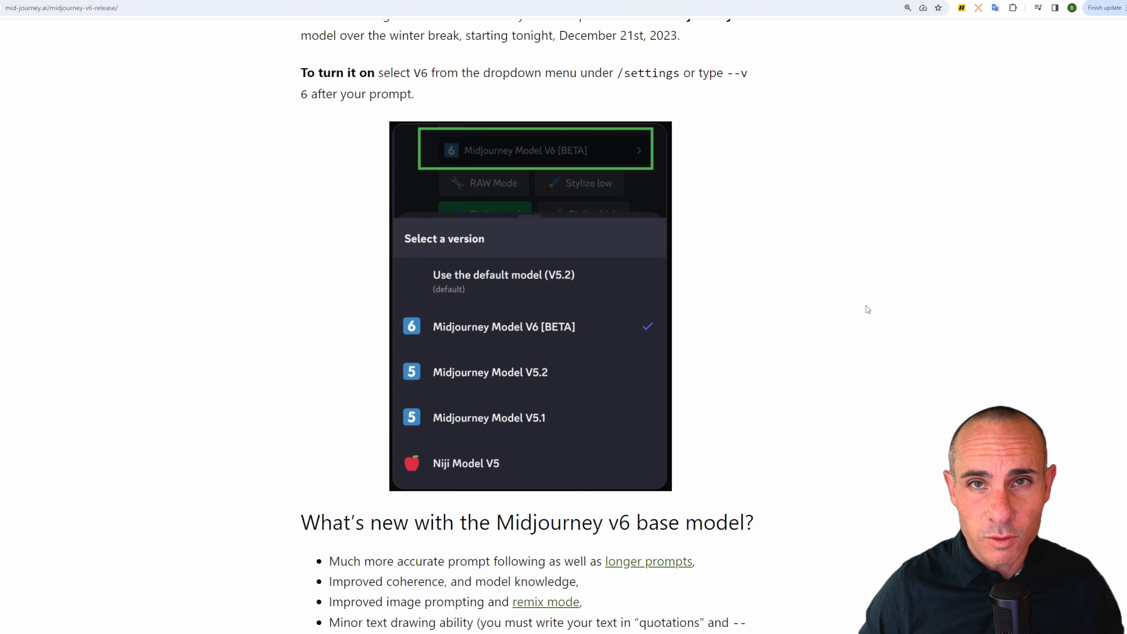
{"action": "scroll", "scroll_direction": "down", "scroll_amount": 3}
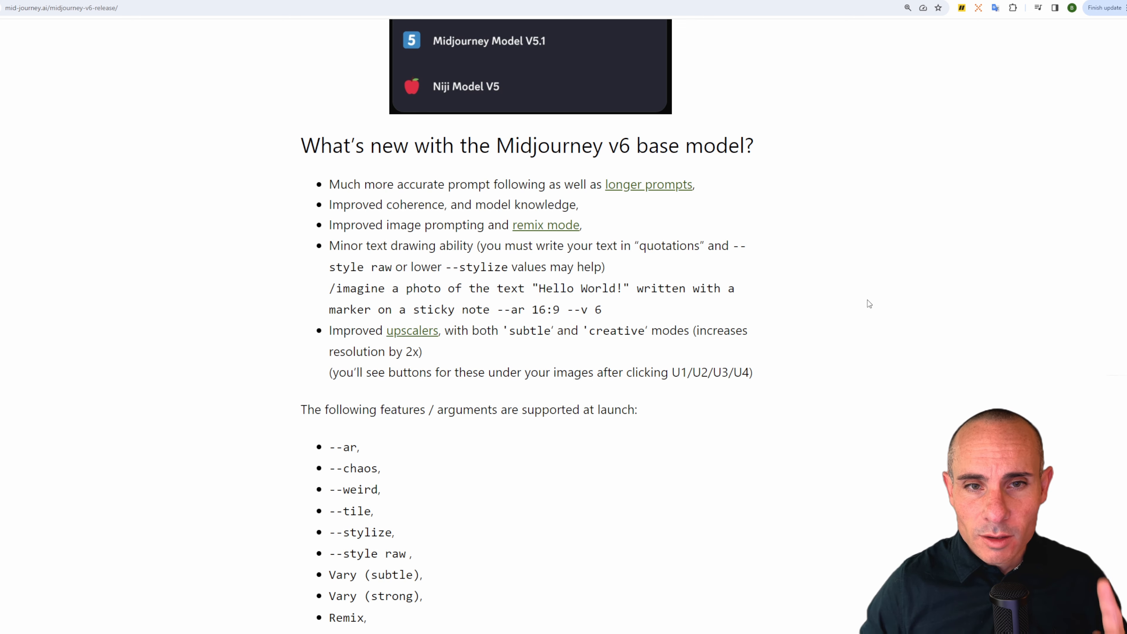
{"action": "mouse_move", "coordinate": [865, 303]}
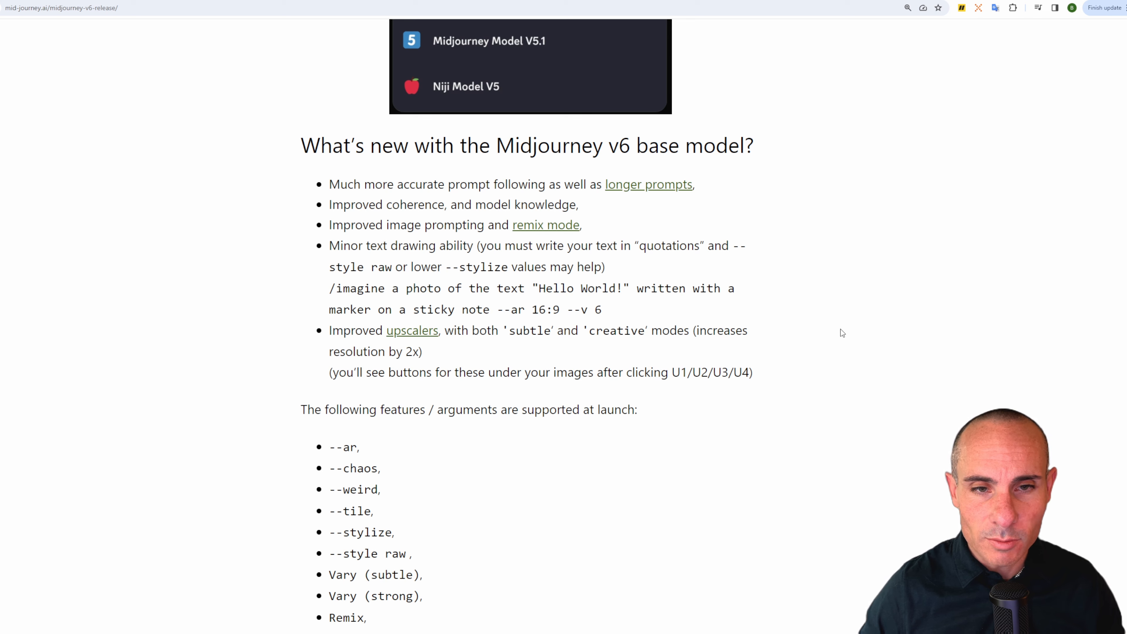
Scroll down to the full list of arguments supported at v6 launch
{"action": "scroll", "scroll_direction": "down", "scroll_amount": 3}
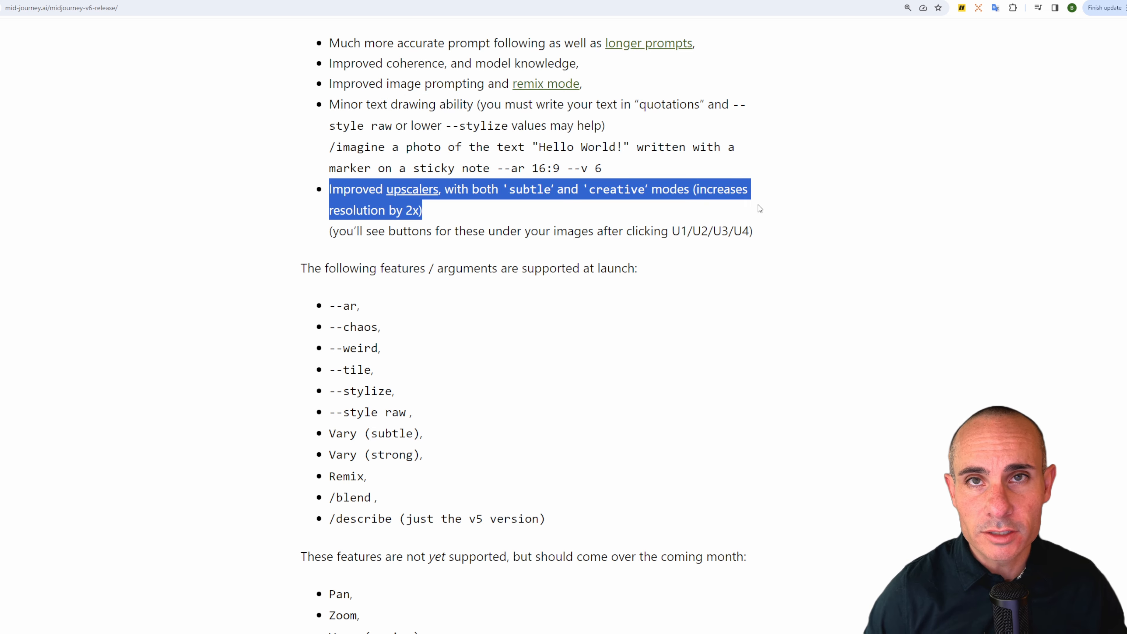
{"action": "mouse_move", "coordinate": [733, 291]}
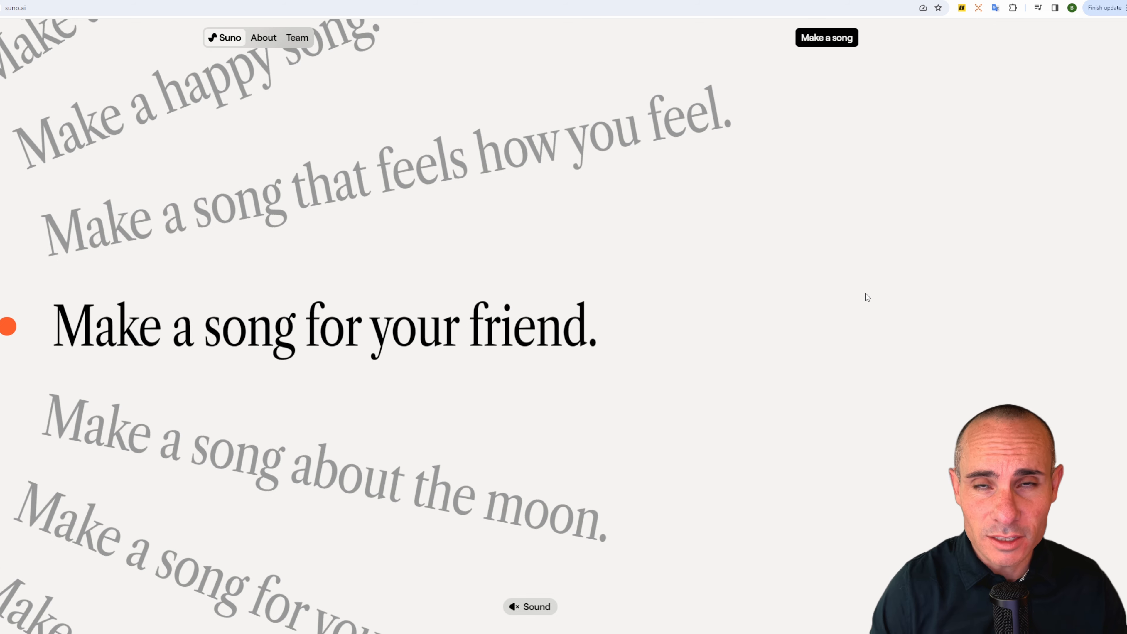
{"action": "mouse_move", "coordinate": [869, 295]}
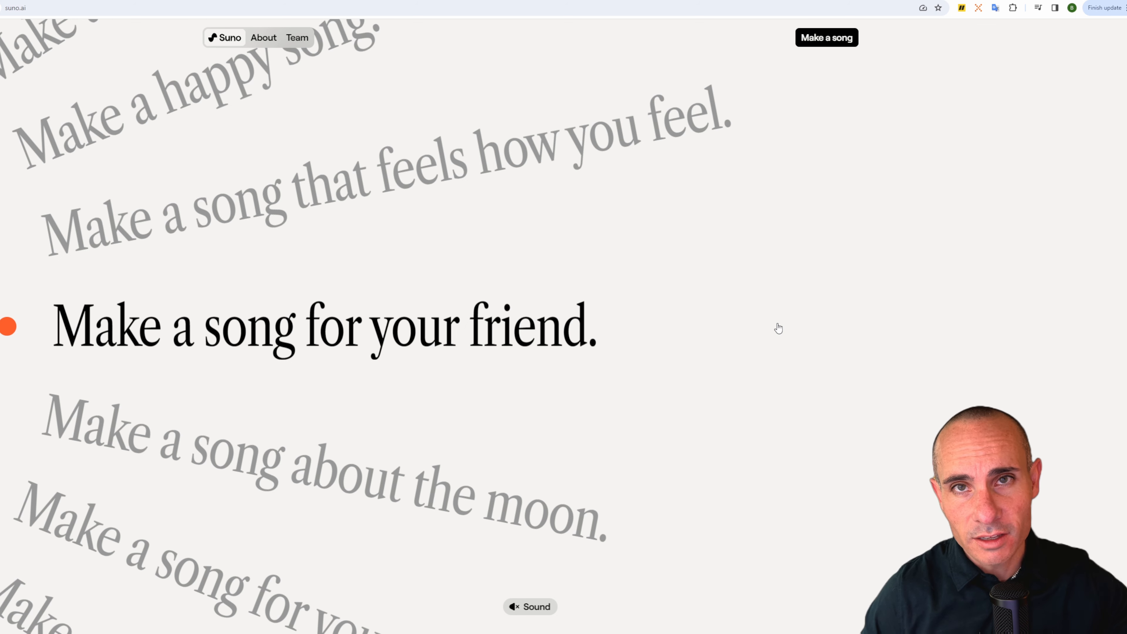
{"action": "mouse_move", "coordinate": [776, 350]}
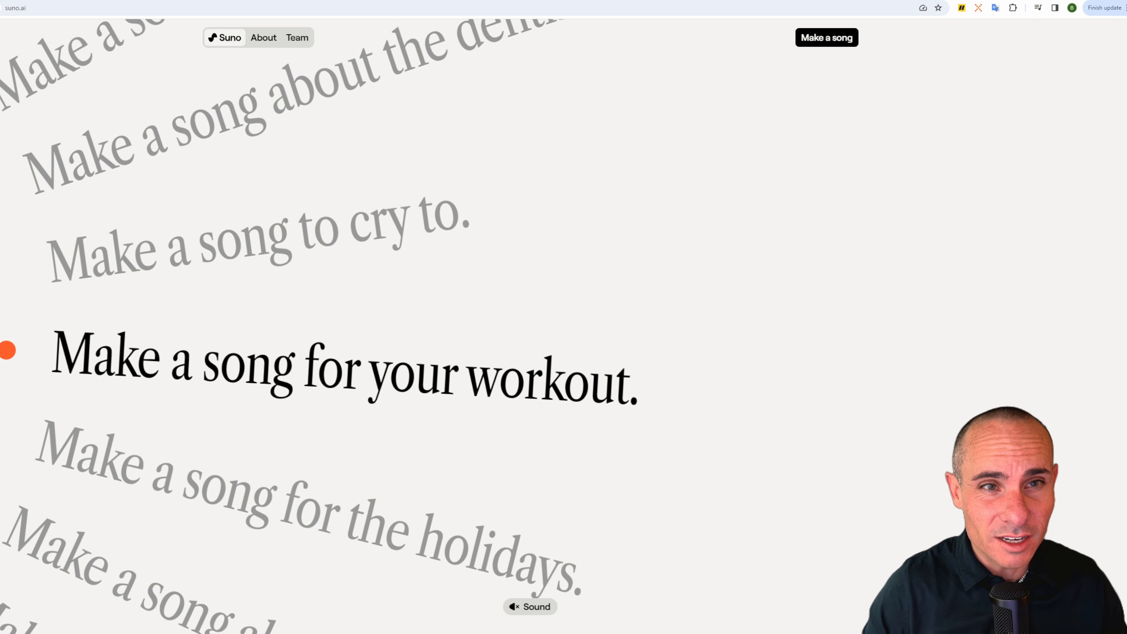
Jump to Suno's About and Team sections via the top navigation
{"action": "left_click", "coordinate": [263, 38]}
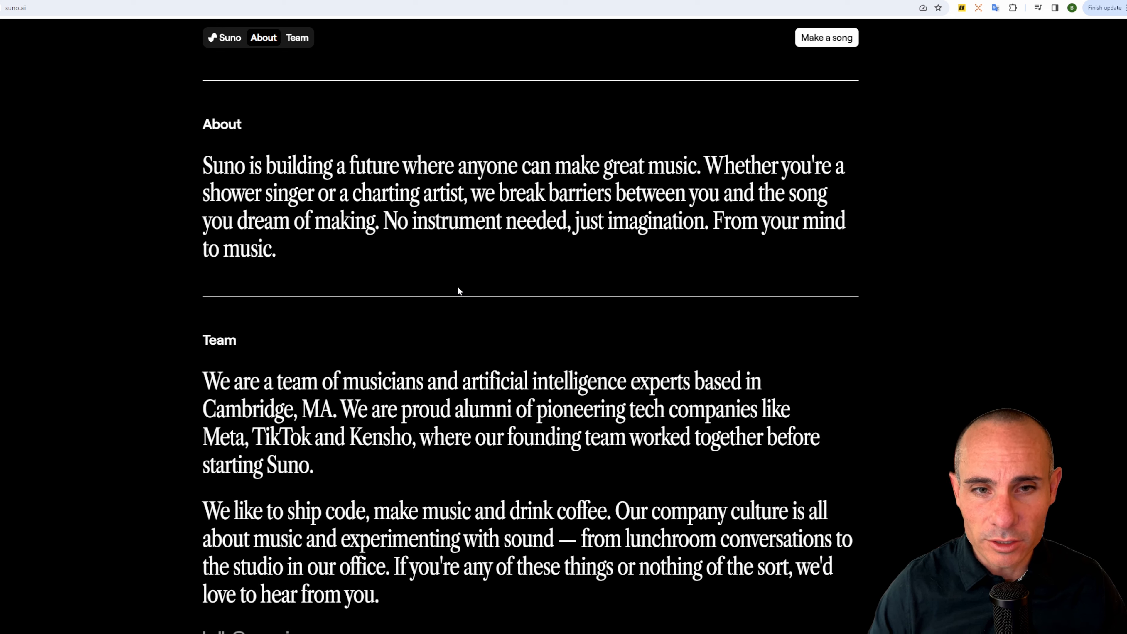
{"action": "mouse_move", "coordinate": [470, 282]}
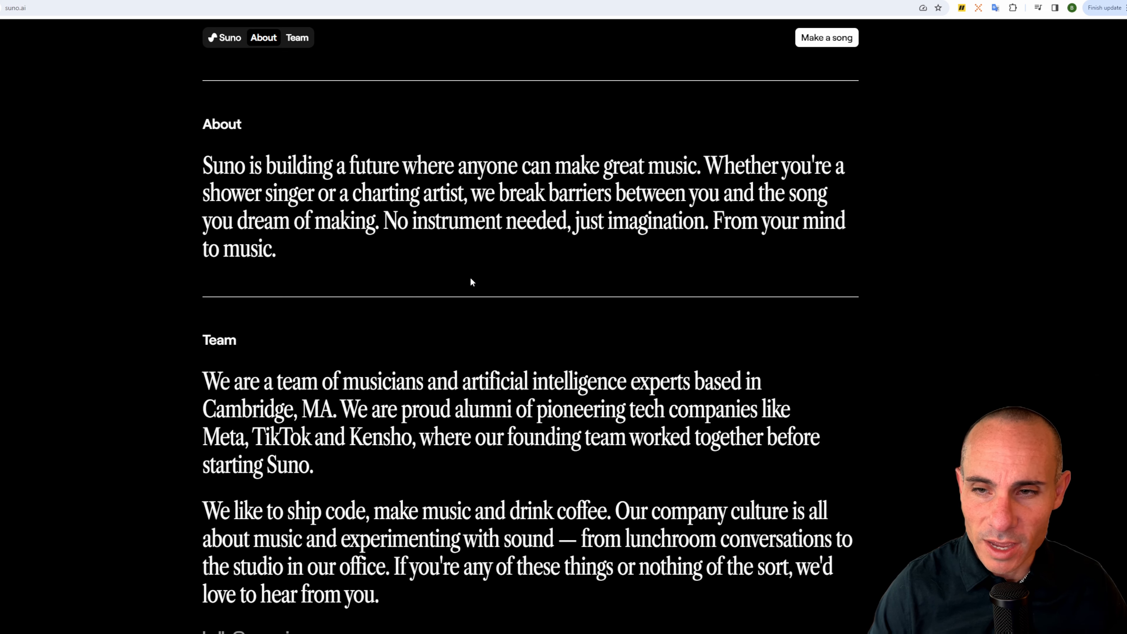
{"action": "mouse_move", "coordinate": [451, 219]}
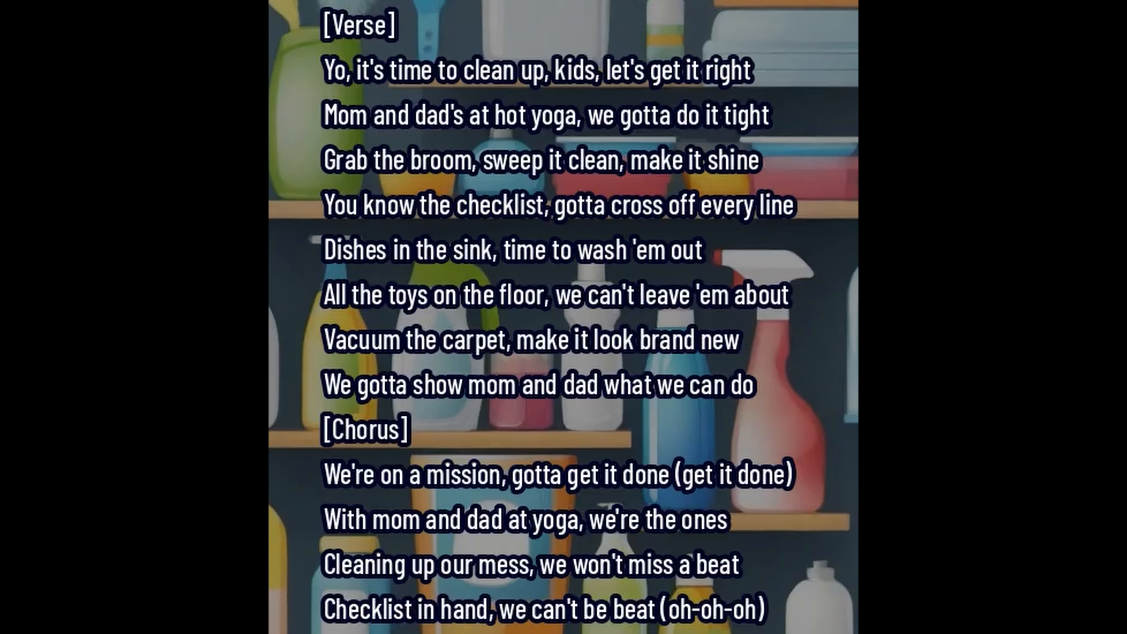
Scroll to the example Suno cleanup song video with its on-screen lyrics
{"action": "scroll", "scroll_direction": "down", "scroll_amount": 3}
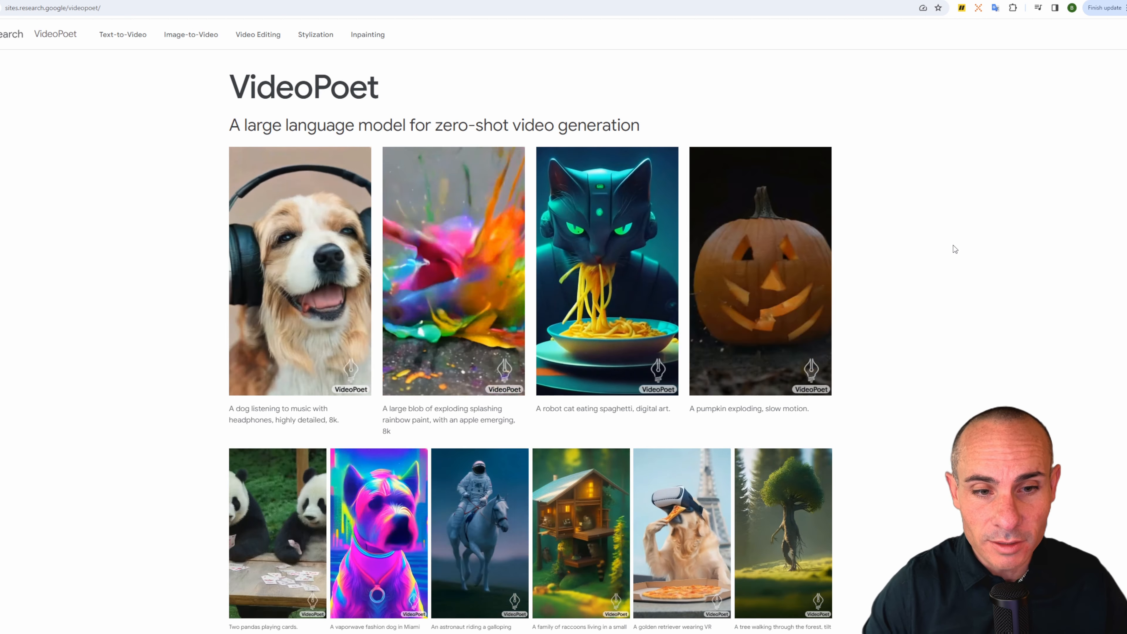
Scroll the VideoPoet page through the text-to-video gallery to the Video-to-audio section
{"action": "scroll", "scroll_direction": "down", "scroll_amount": 3}
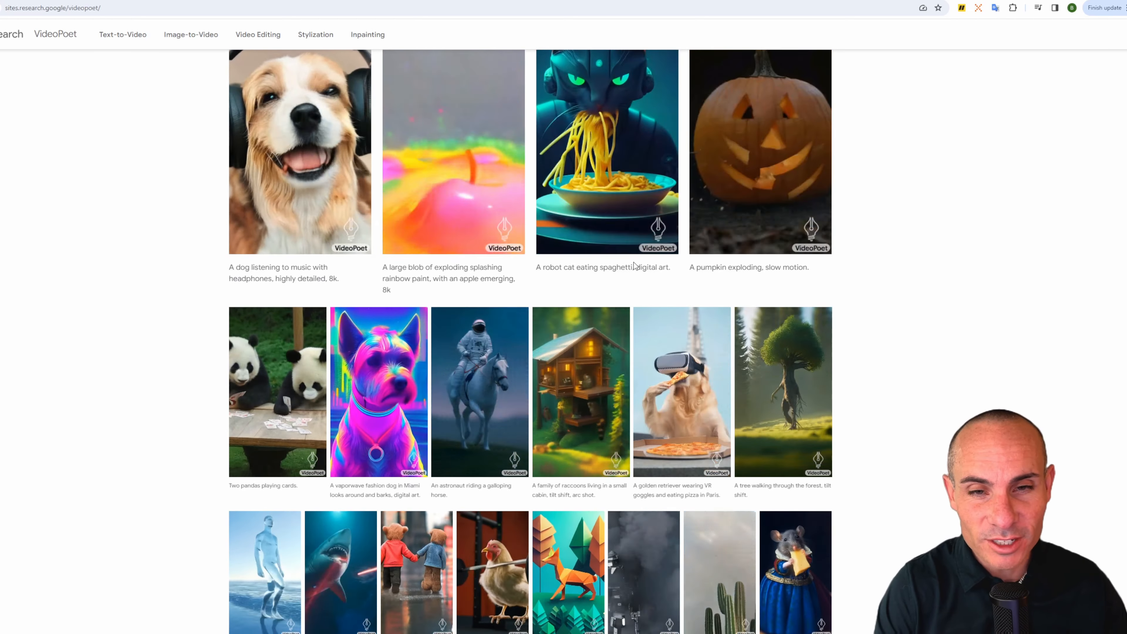
{"action": "scroll", "scroll_direction": "down", "scroll_amount": 3}
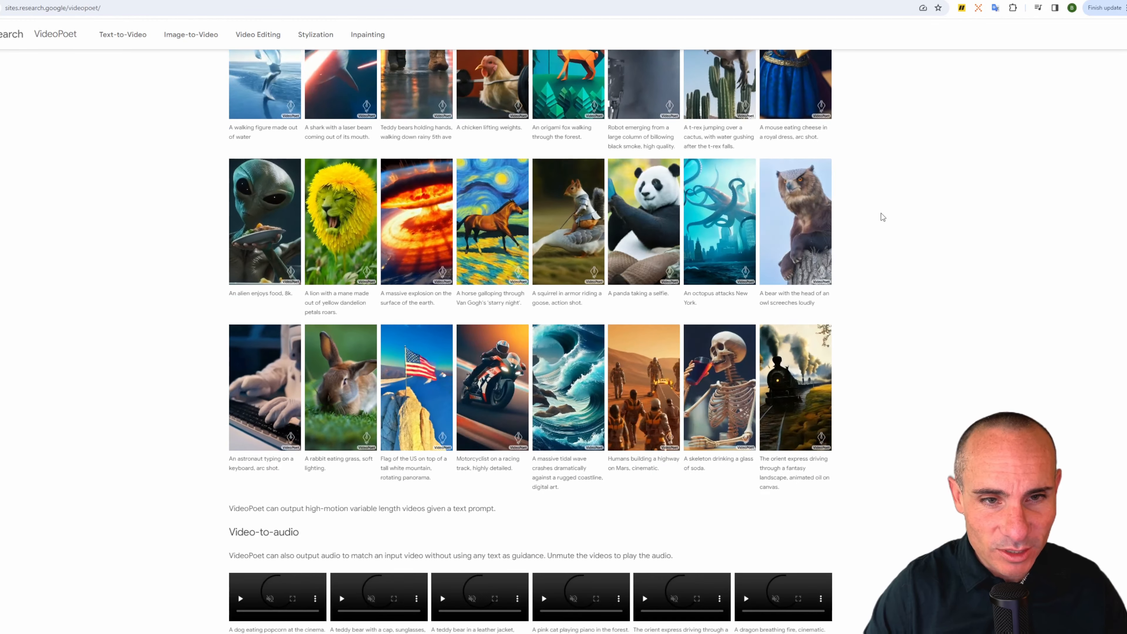
Scroll past the Video-to-audio clips to 'Using generative models to tell visual stories'
{"action": "scroll", "scroll_direction": "down", "scroll_amount": 3}
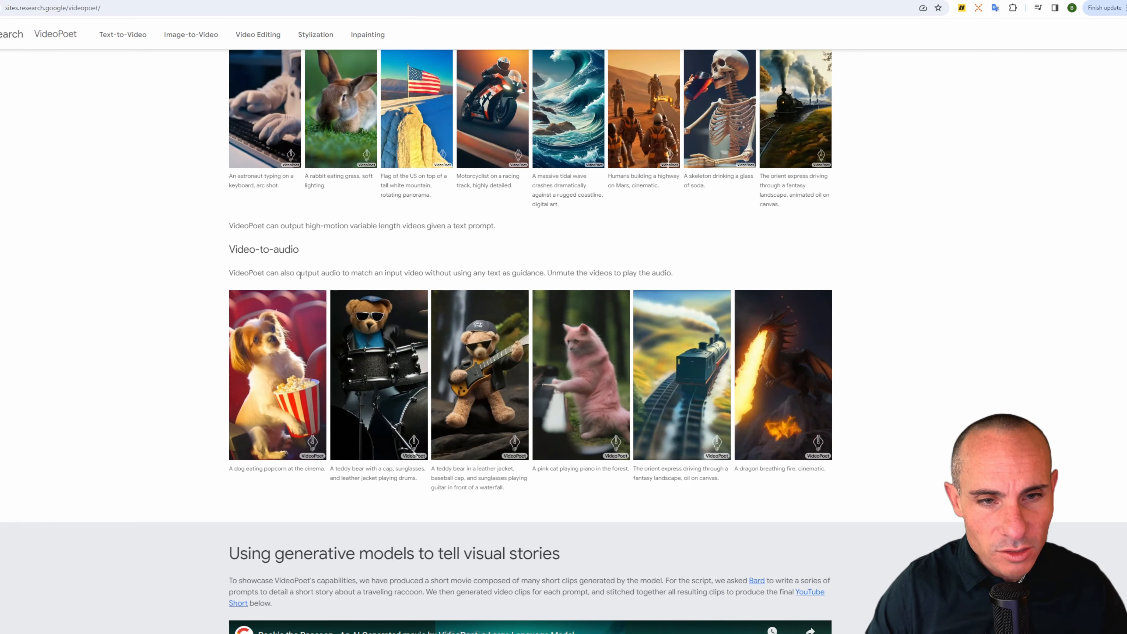
{"action": "scroll", "scroll_direction": "down", "scroll_amount": 3}
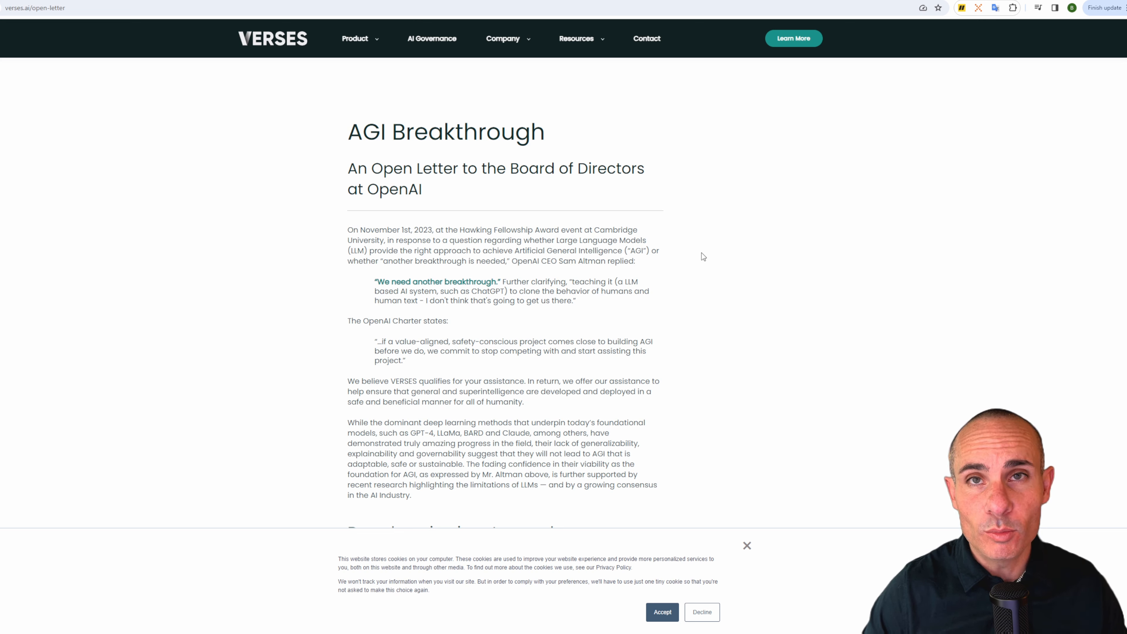
Scroll the VERSES open letter down to the 'Deep learning is not enough.' heading
{"action": "scroll", "scroll_direction": "down", "scroll_amount": 3}
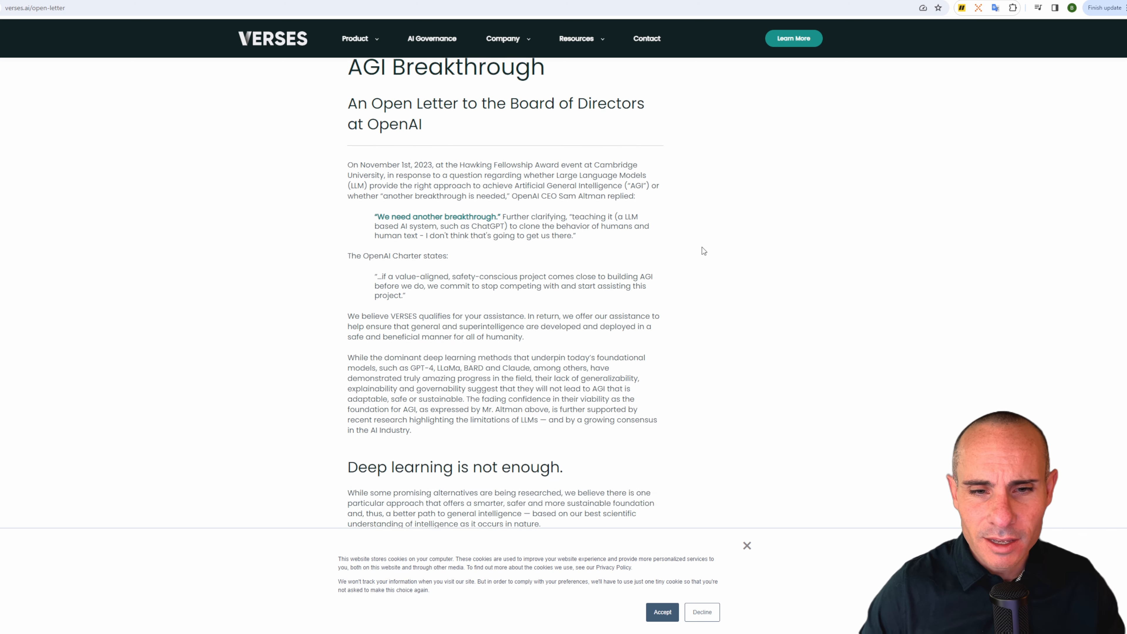
{"action": "scroll", "scroll_direction": "down", "scroll_amount": 3}
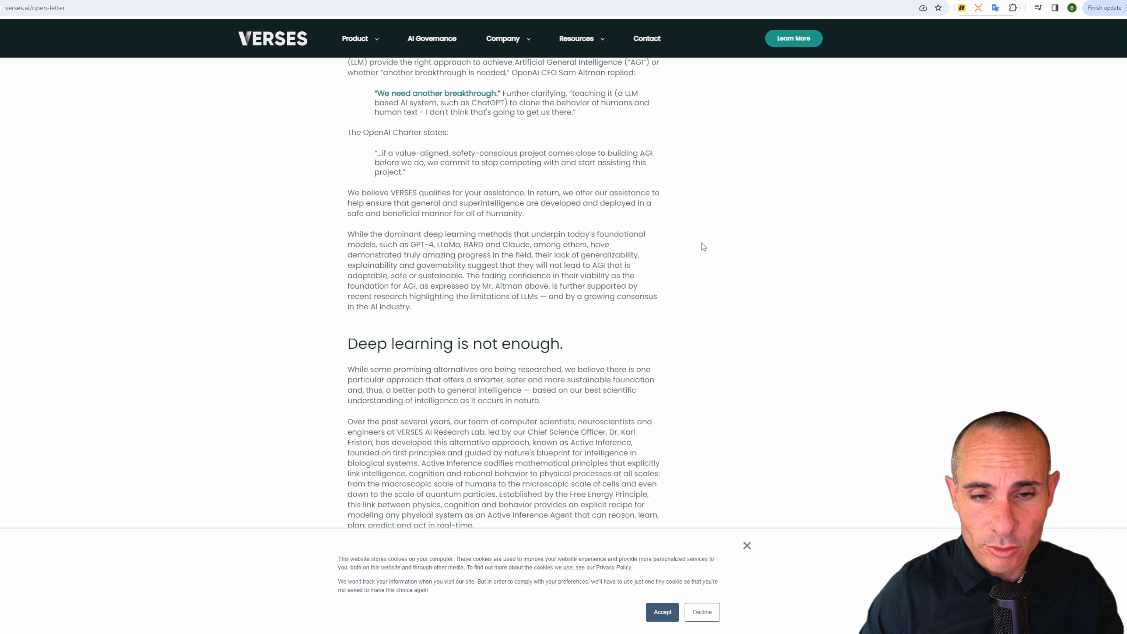
{"action": "scroll", "scroll_direction": "down", "scroll_amount": 3}
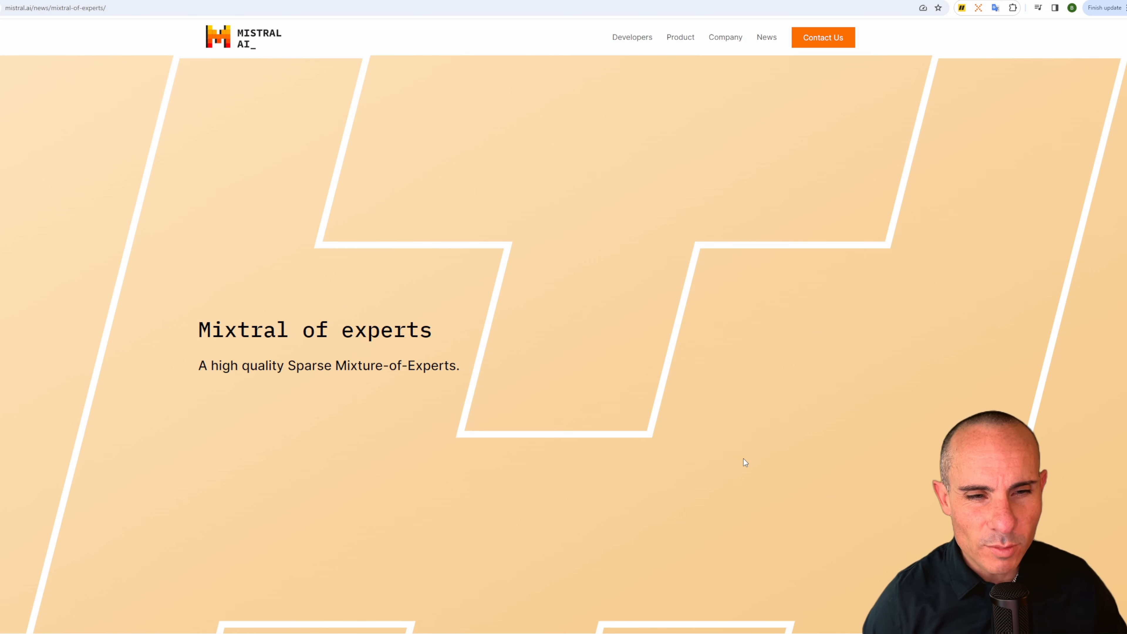
{"action": "mouse_move", "coordinate": [745, 439]}
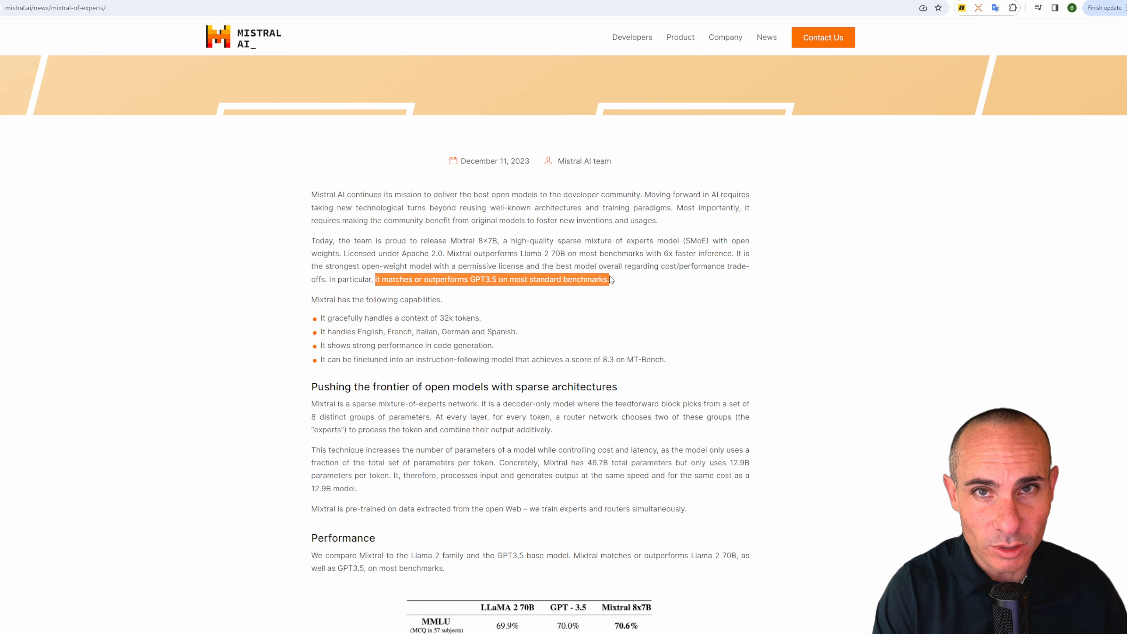
Scroll to the Mixtral Performance table, then highlight the MacRumors Apple flash-memory intro sentence
{"action": "scroll", "scroll_direction": "down", "scroll_amount": 3}
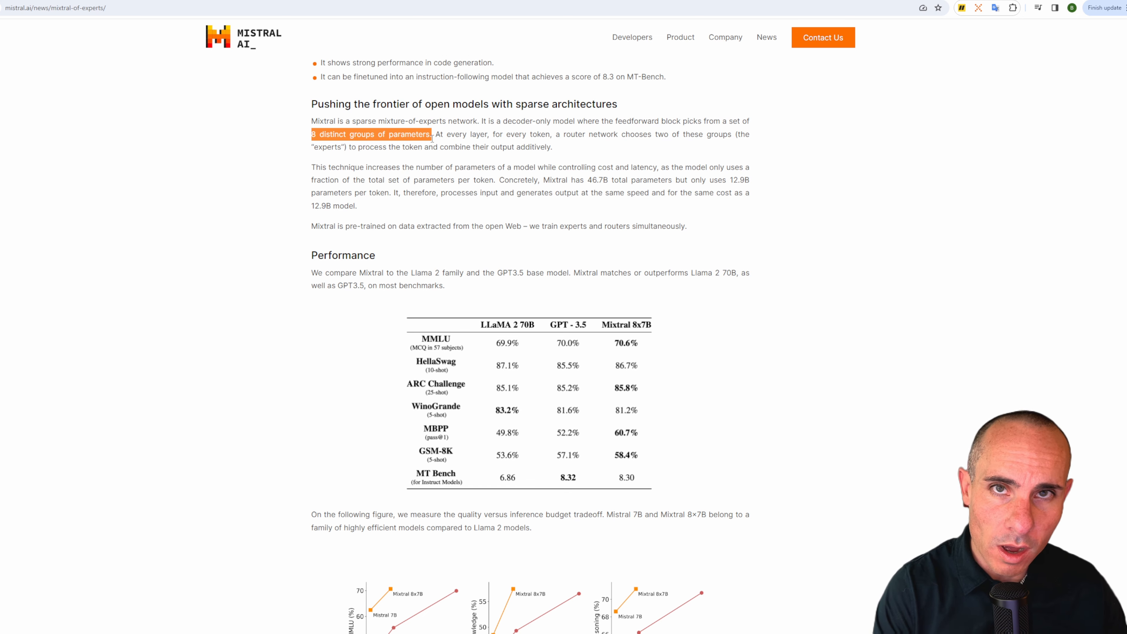
{"action": "scroll", "scroll_direction": "down", "scroll_amount": 3}
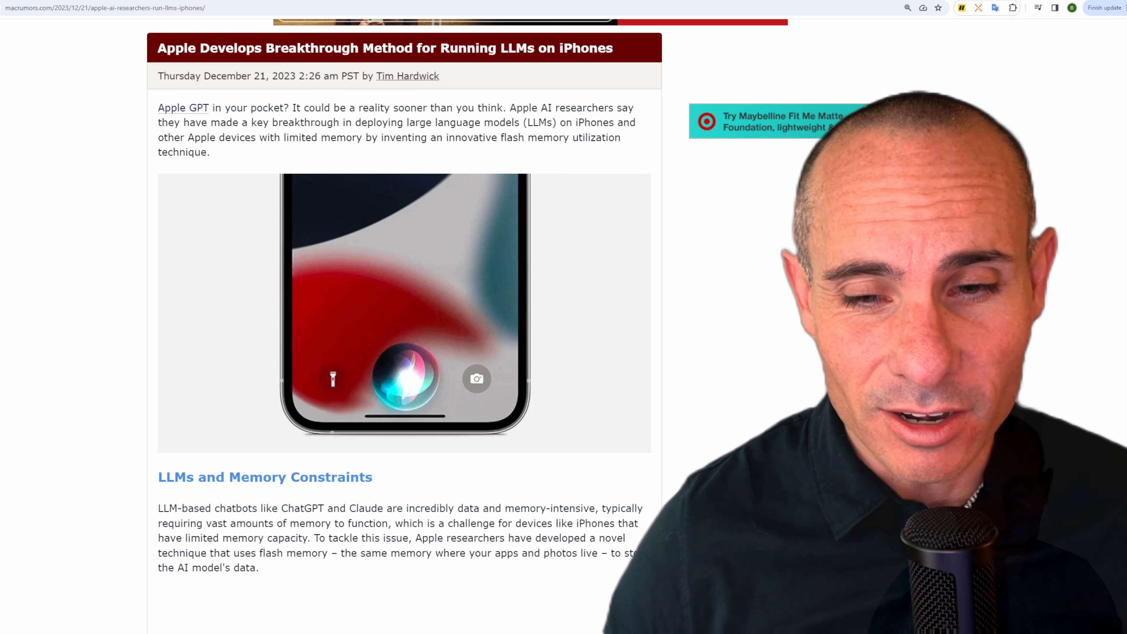
{"action": "left_click_drag", "start_coordinate": [506, 108], "coordinate": [210, 151]}
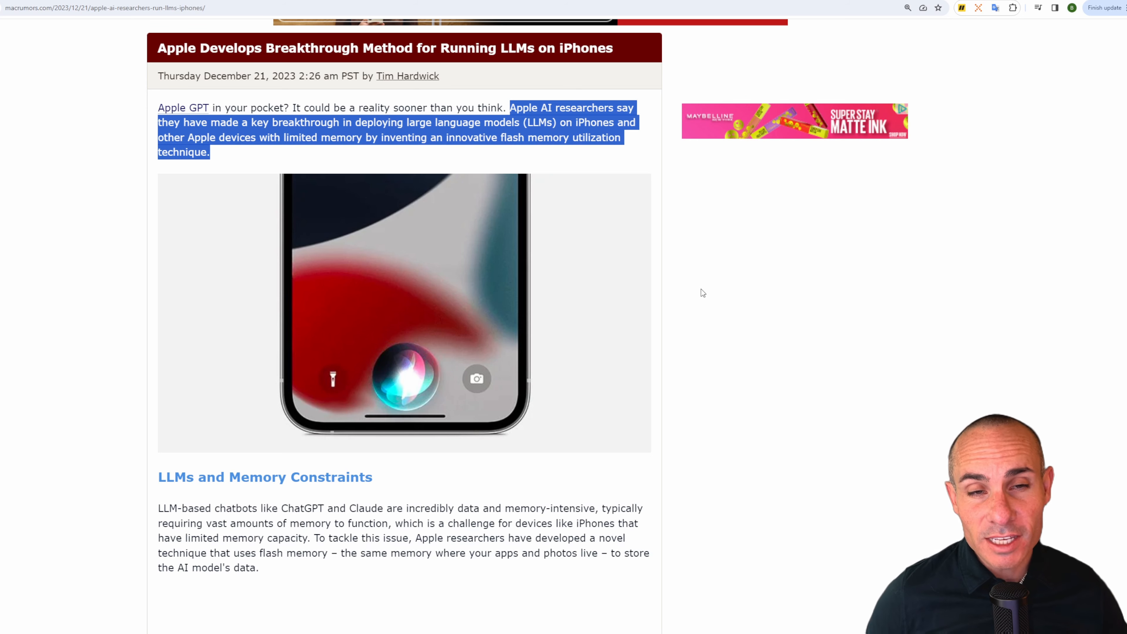